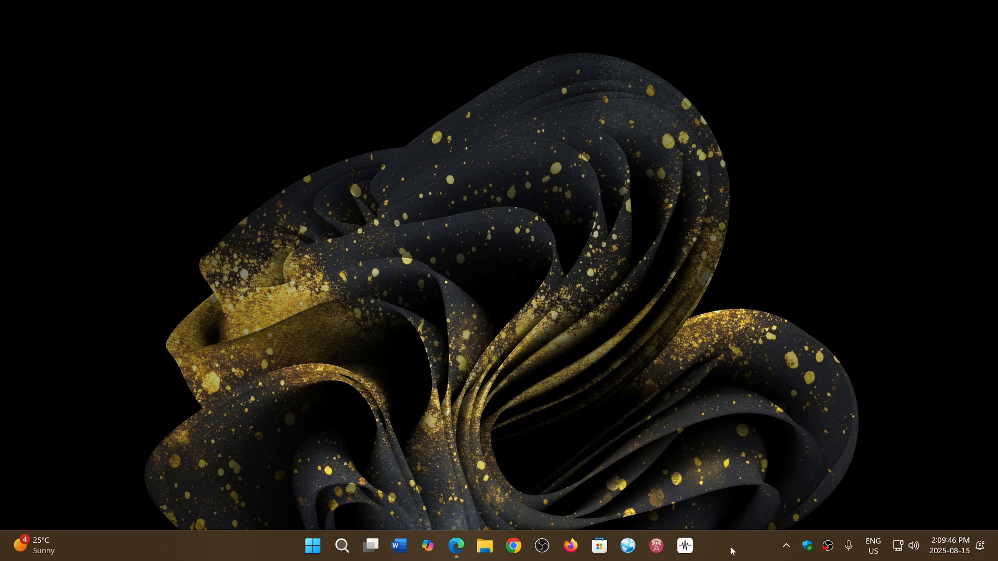
mouse_move(652, 428)
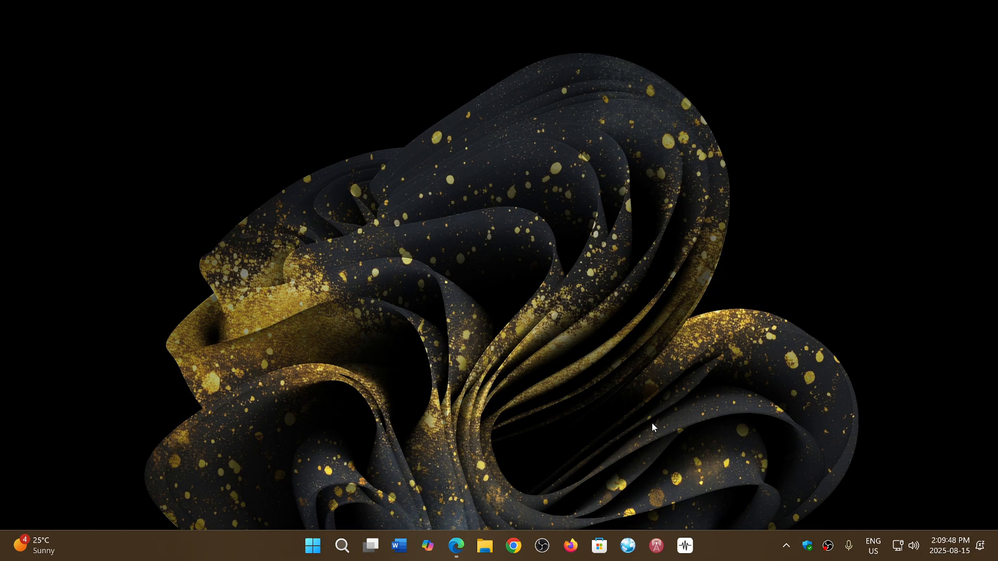
mouse_move(538, 453)
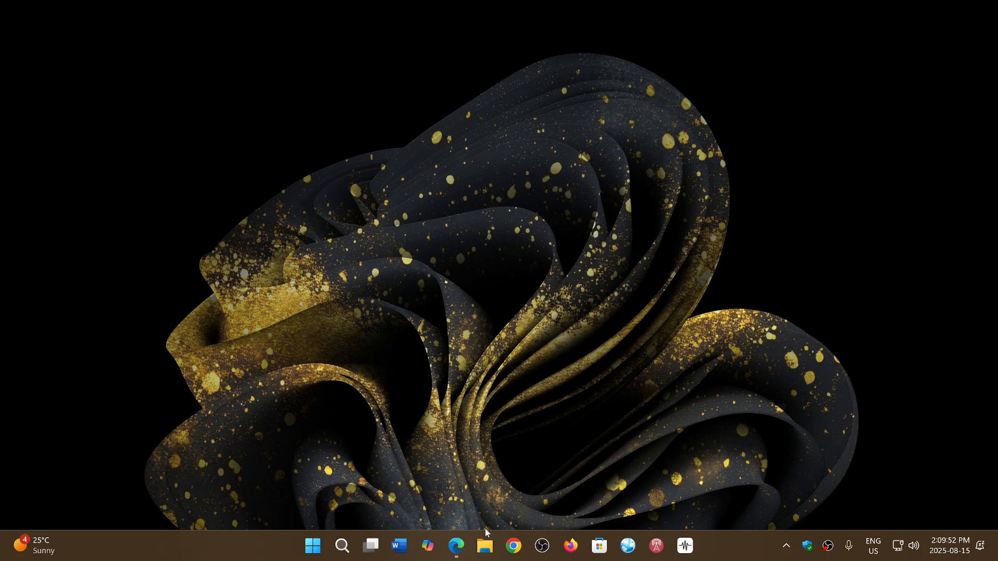
- Restore Edge from the taskbar to show the Windows 10 22H2 end-of-servicing reminder page
click(456, 546)
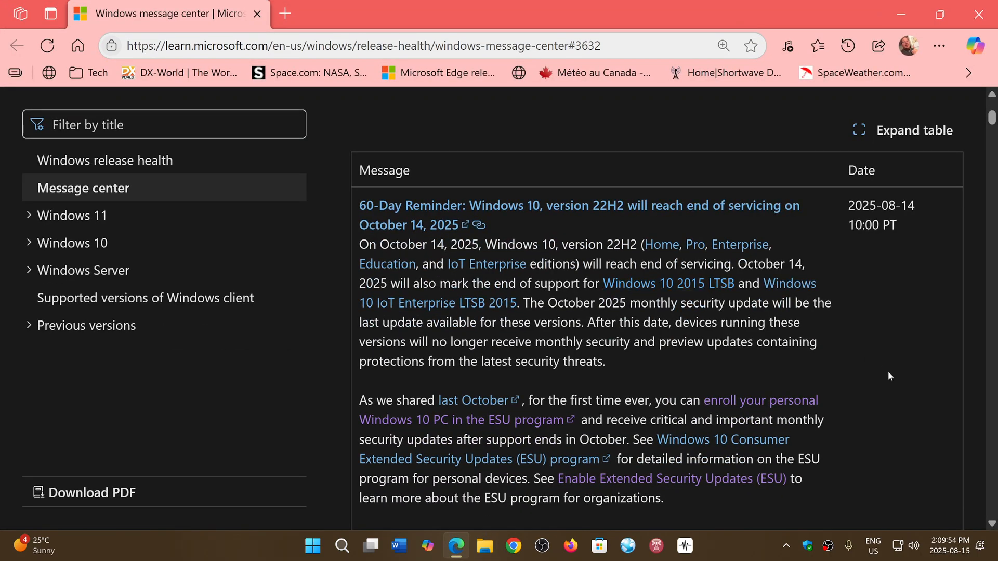
mouse_move(882, 358)
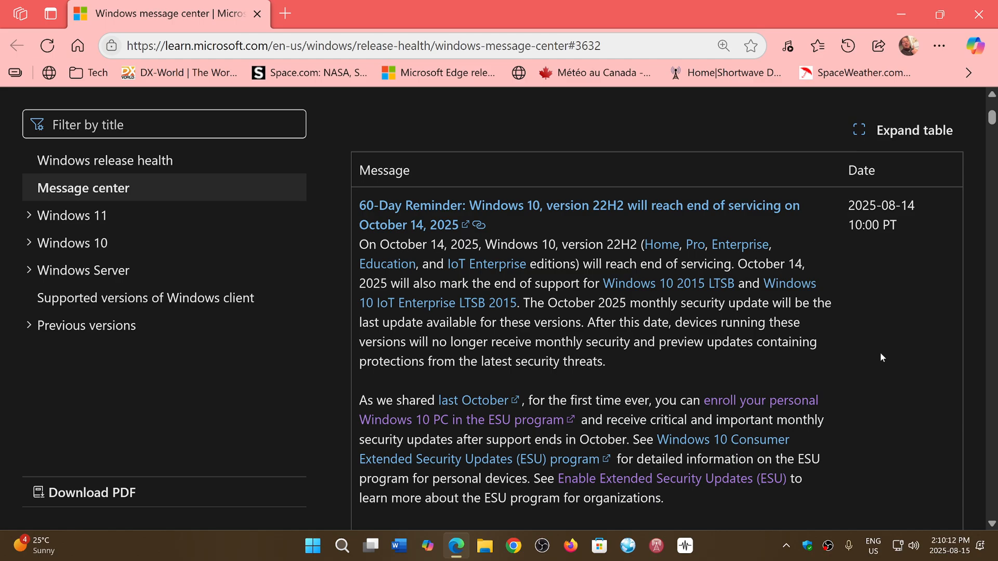
mouse_move(516, 499)
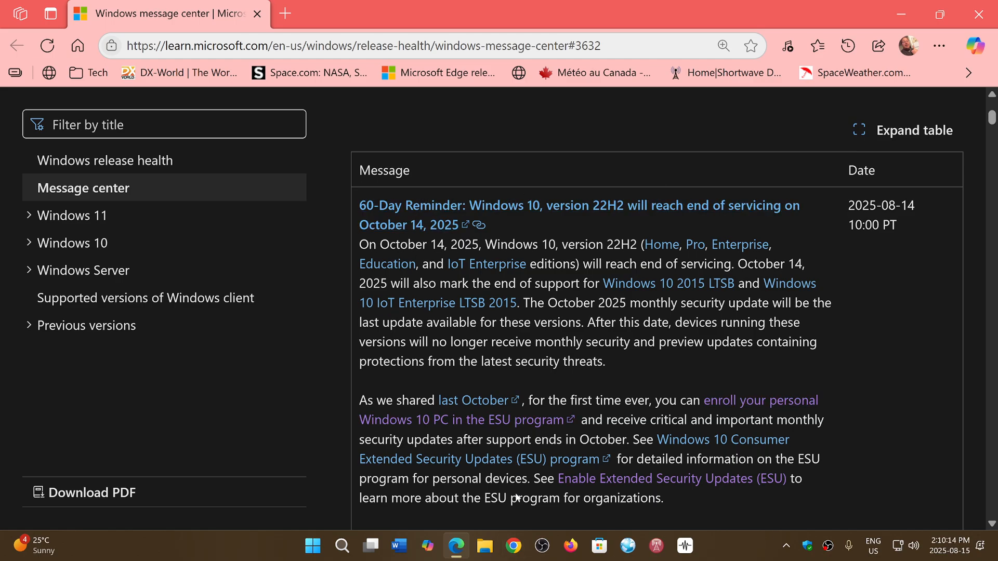
mouse_move(896, 419)
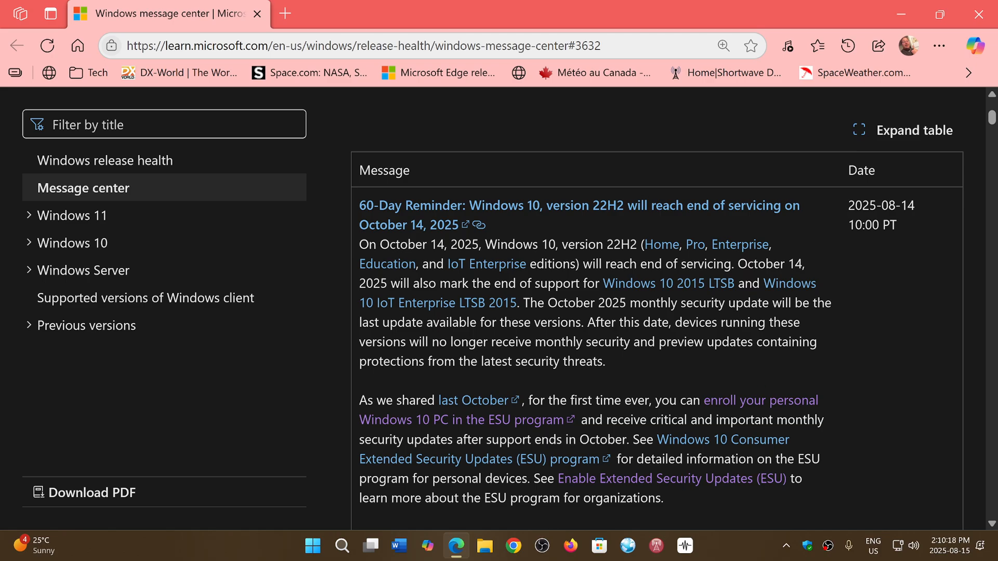
mouse_move(896, 456)
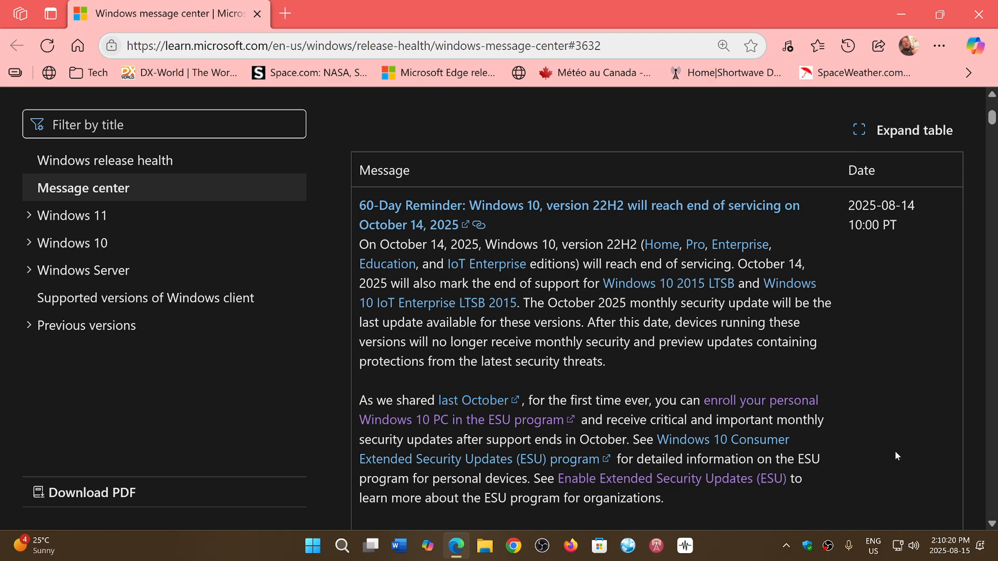